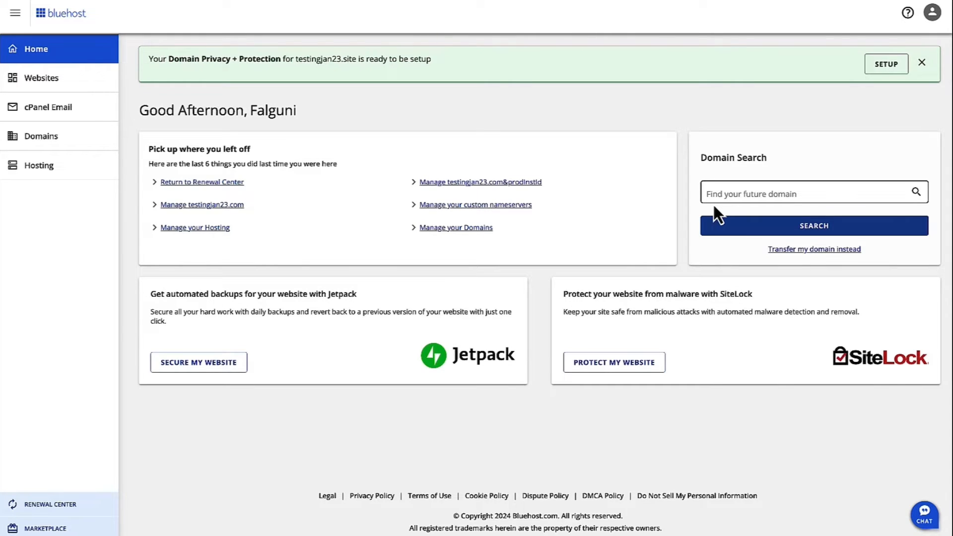
mouse_move(336, 378)
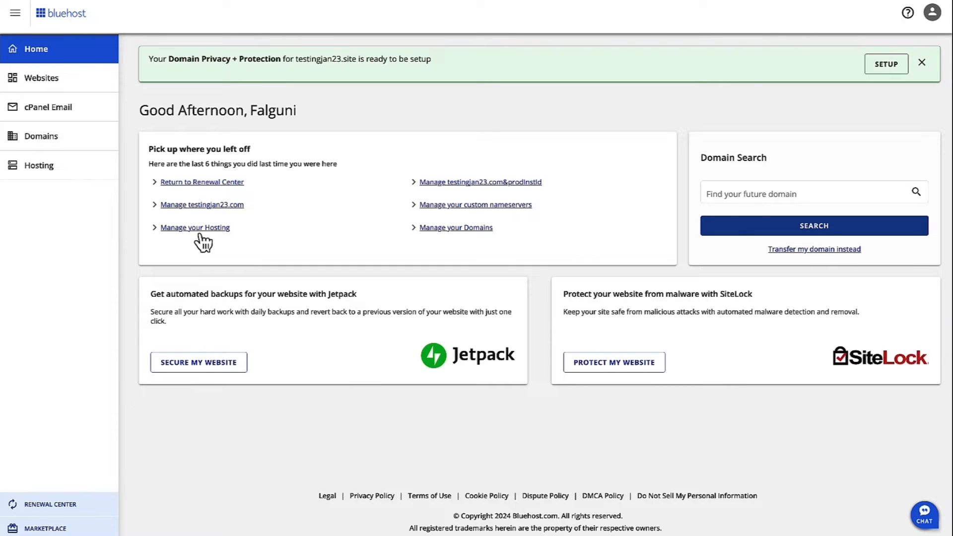
mouse_move(59, 205)
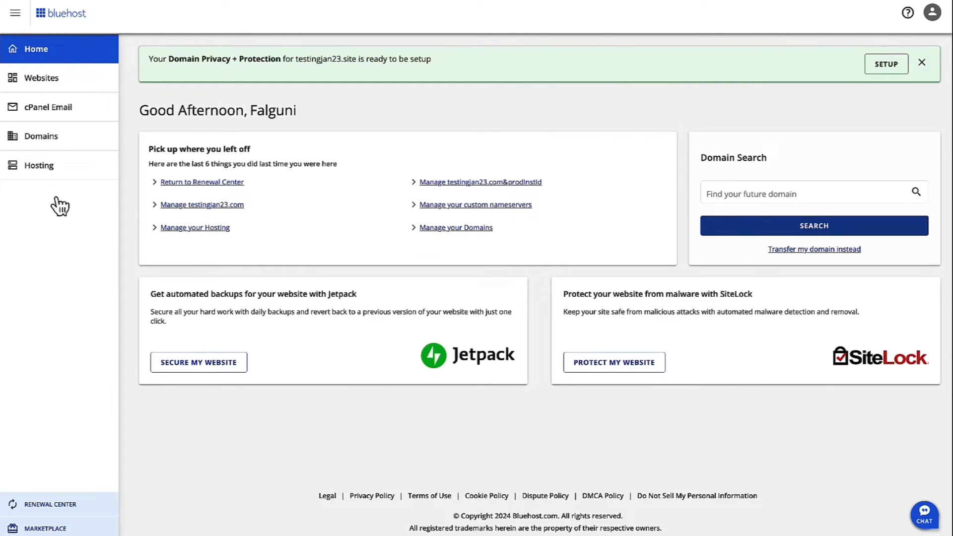
Reach cPanel Redirects via Hosting, the Welcome site's Settings, Advanced, and Manage under Redirects
left_click(39, 165)
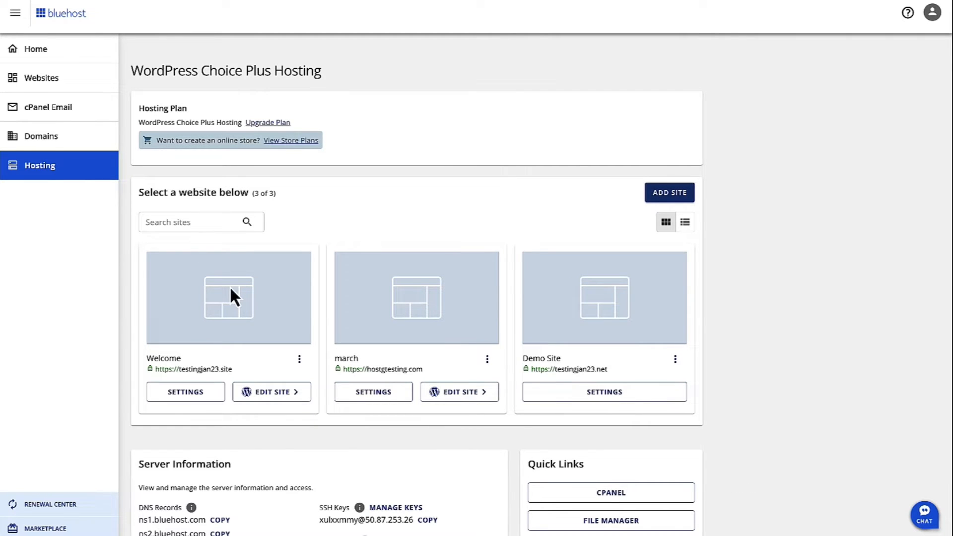
mouse_move(185, 391)
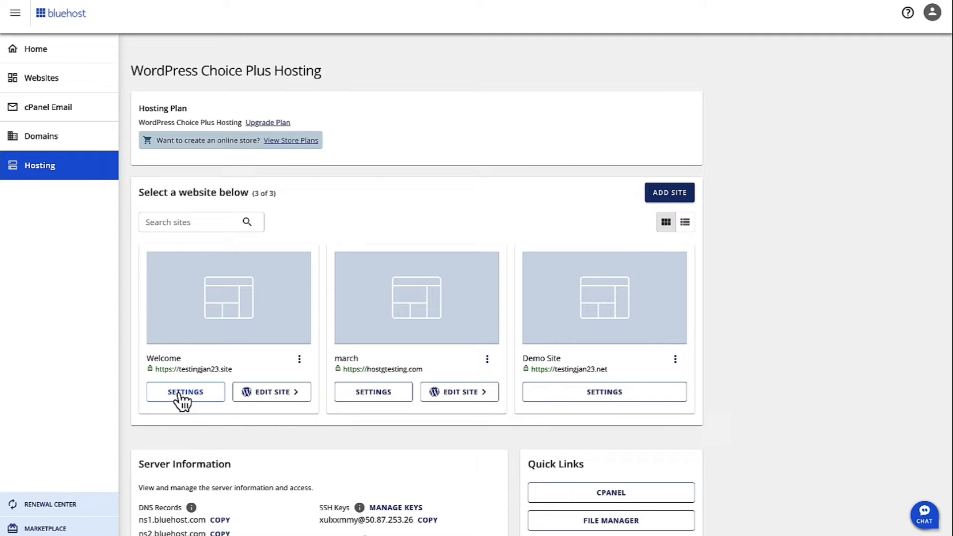
left_click(185, 390)
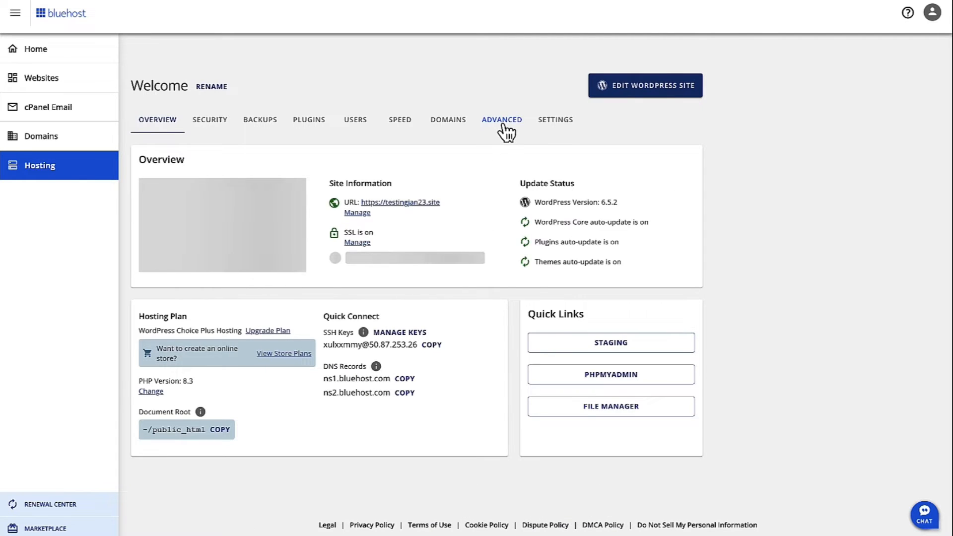
left_click(501, 119)
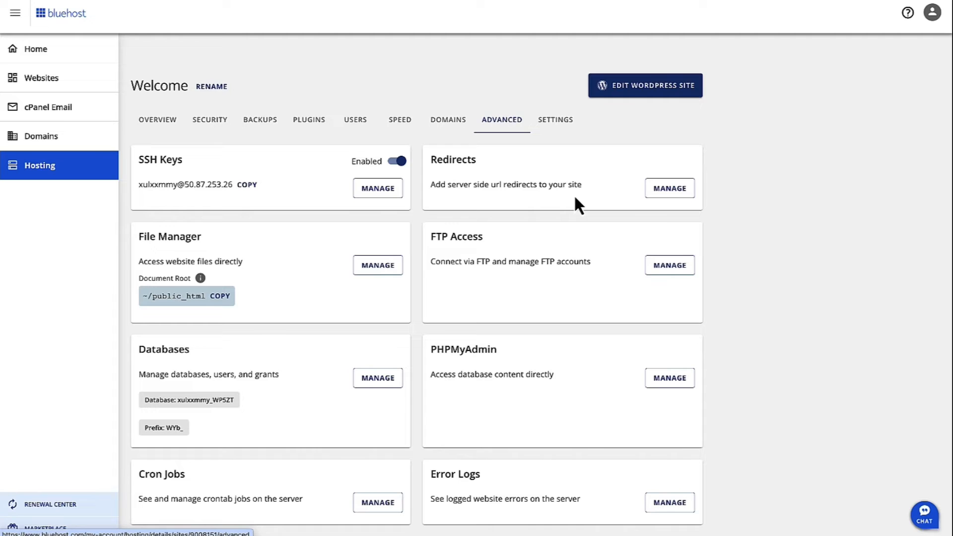
left_click(668, 187)
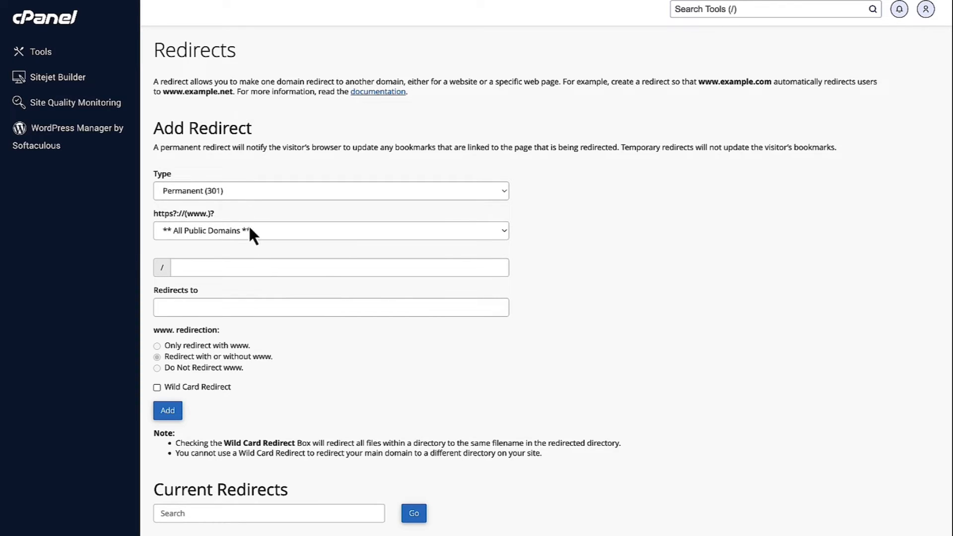
Keep the type Permanent (301) and choose testingjan23.site as the source domain
left_click(329, 190)
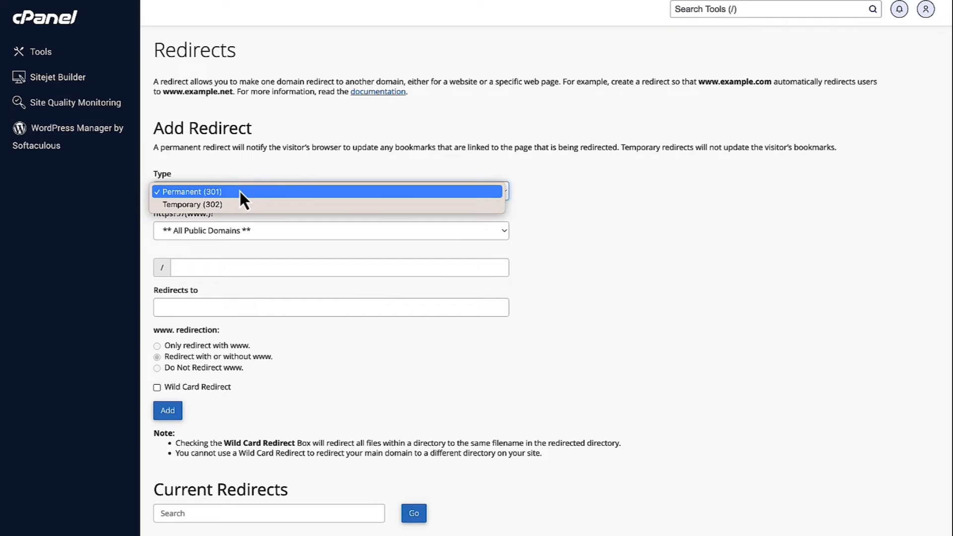
left_click(190, 191)
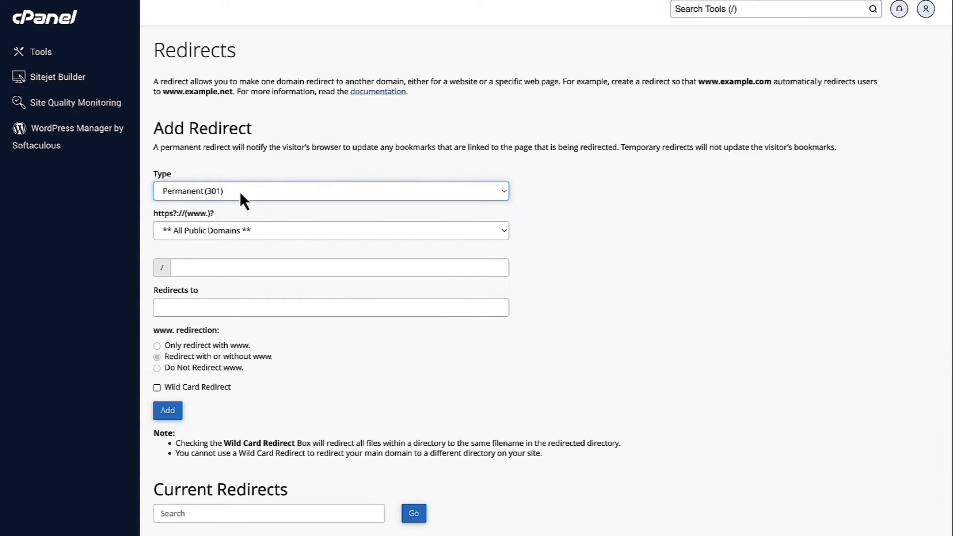
left_click(330, 230)
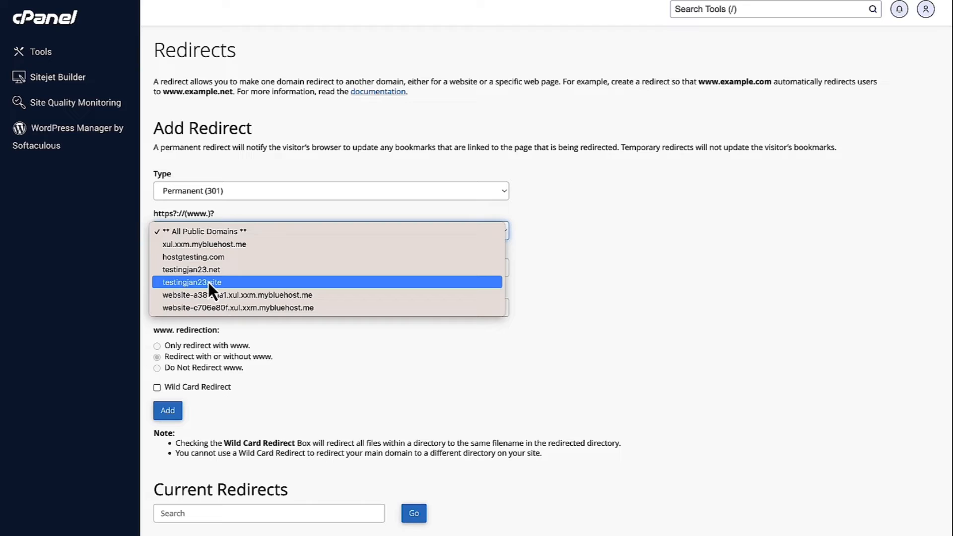
left_click(192, 281)
type("https://www.springflowers.net")
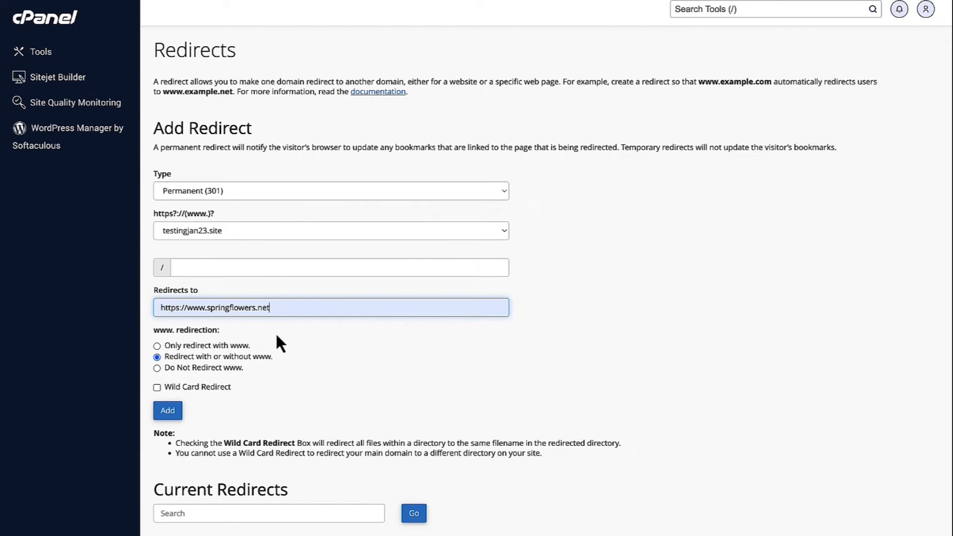
mouse_move(275, 396)
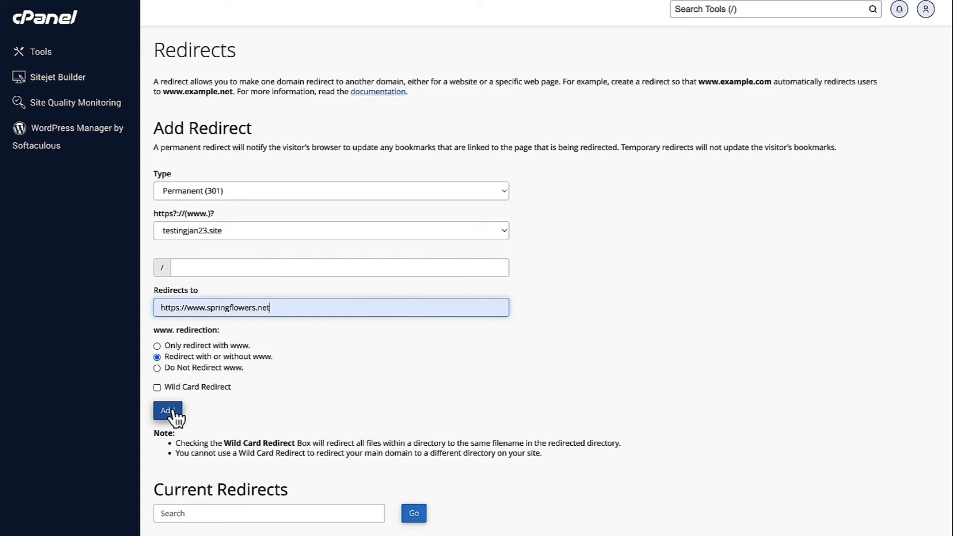
Add the redirect and confirm testingjan23.site is listed under Current Redirects with status 301
left_click(168, 409)
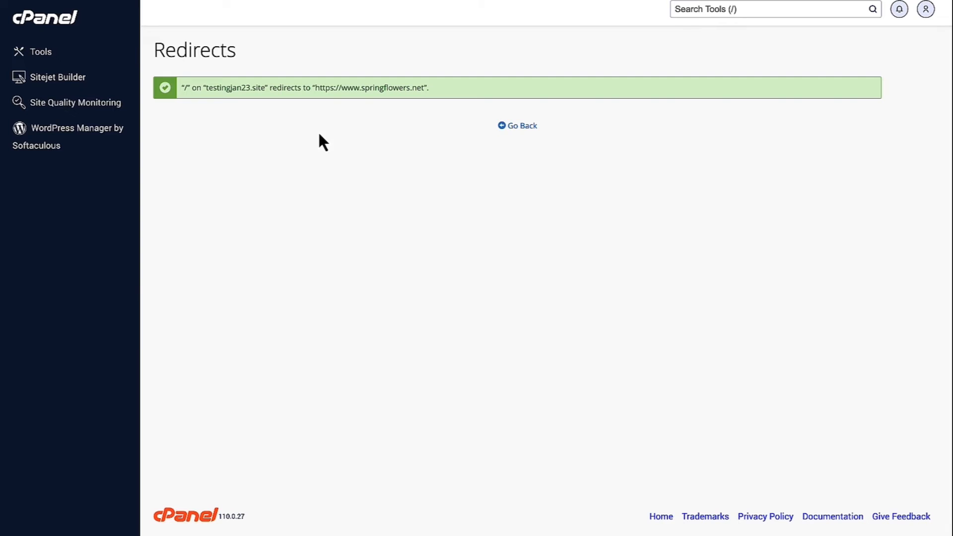
mouse_move(517, 126)
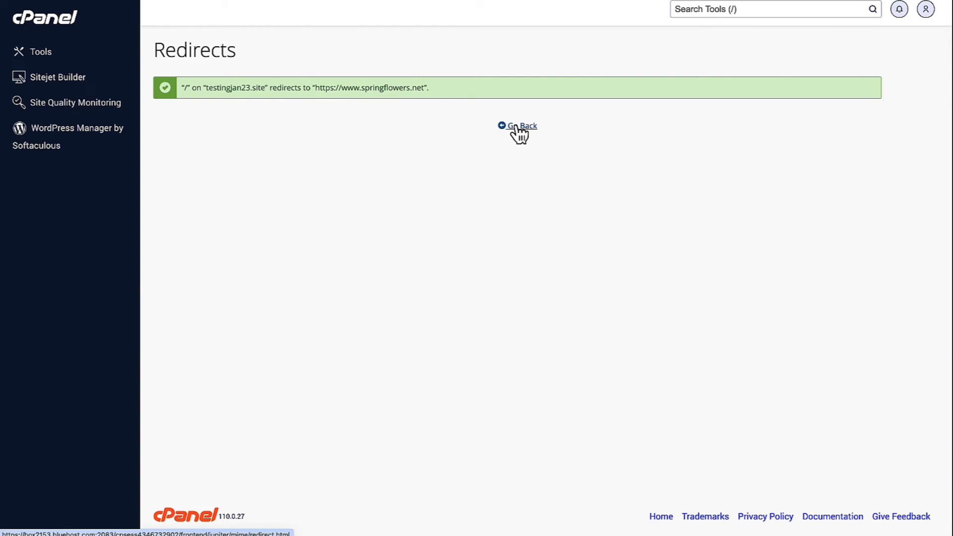
left_click(520, 126)
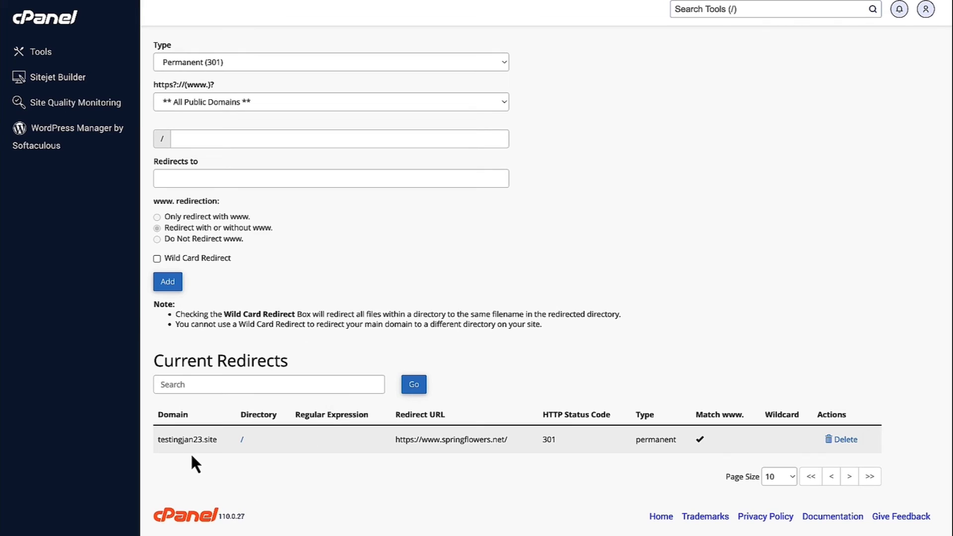
mouse_move(225, 441)
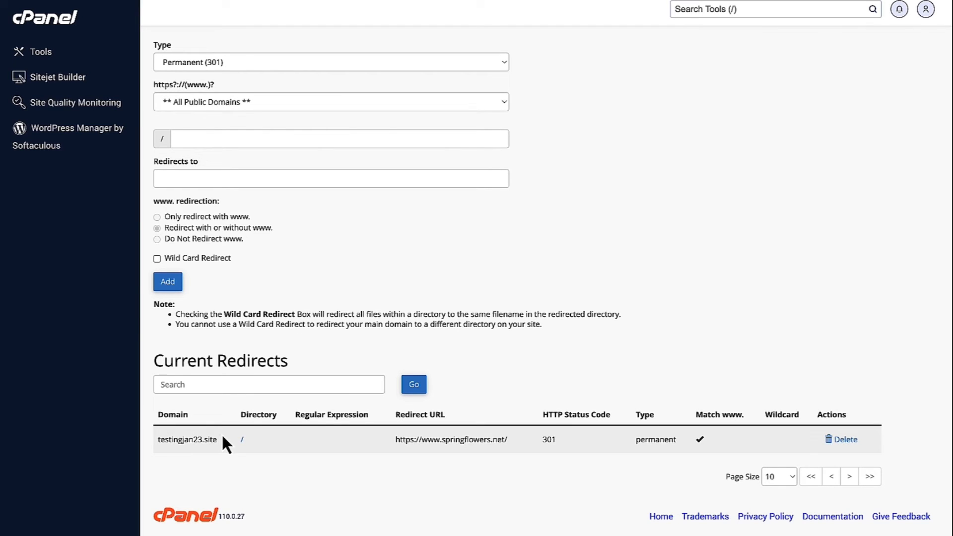
double_click(187, 440)
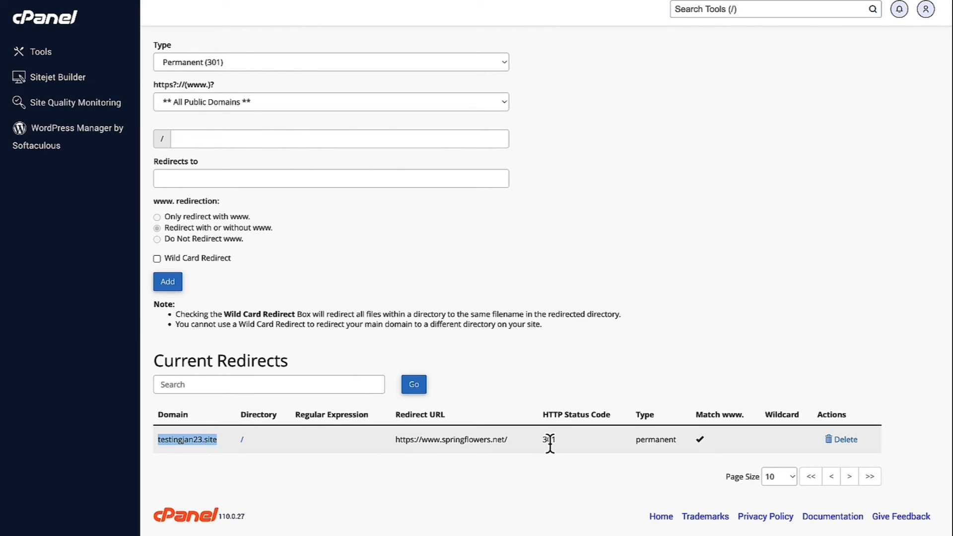
mouse_move(599, 489)
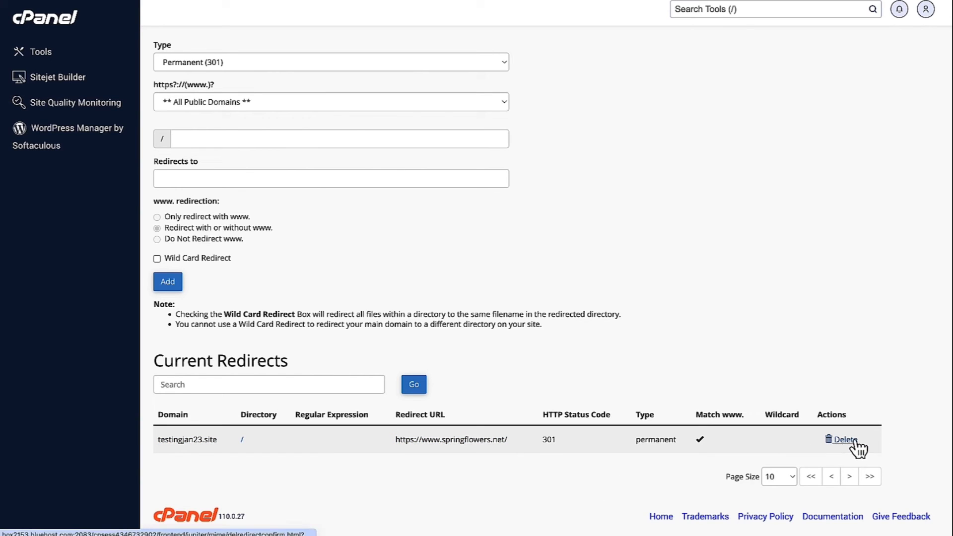
Delete the testingjan23.site redirect and confirm its removal
left_click(844, 440)
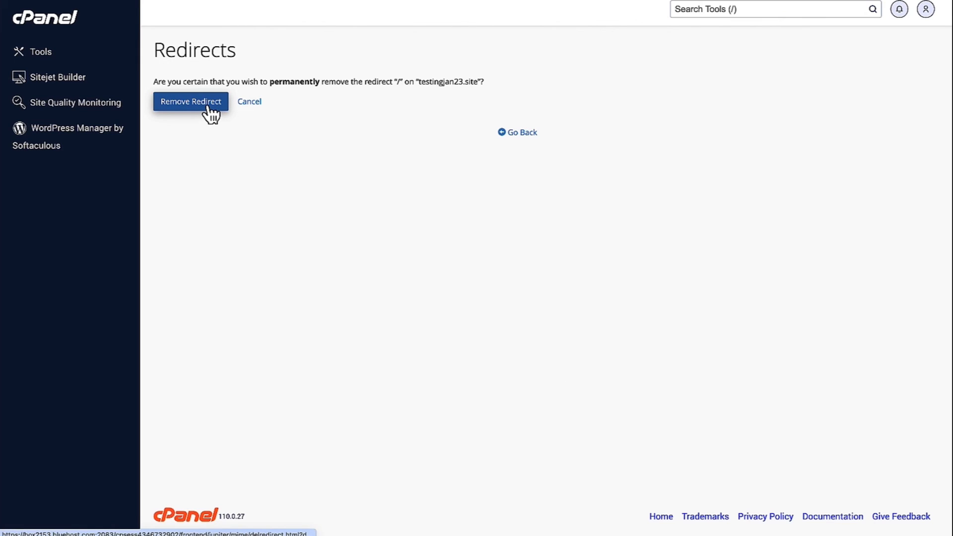
left_click(190, 101)
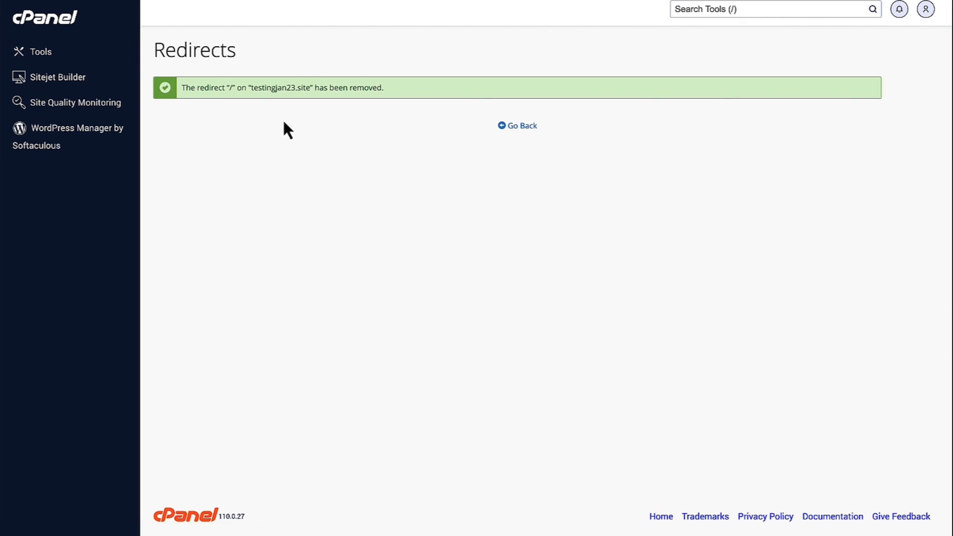